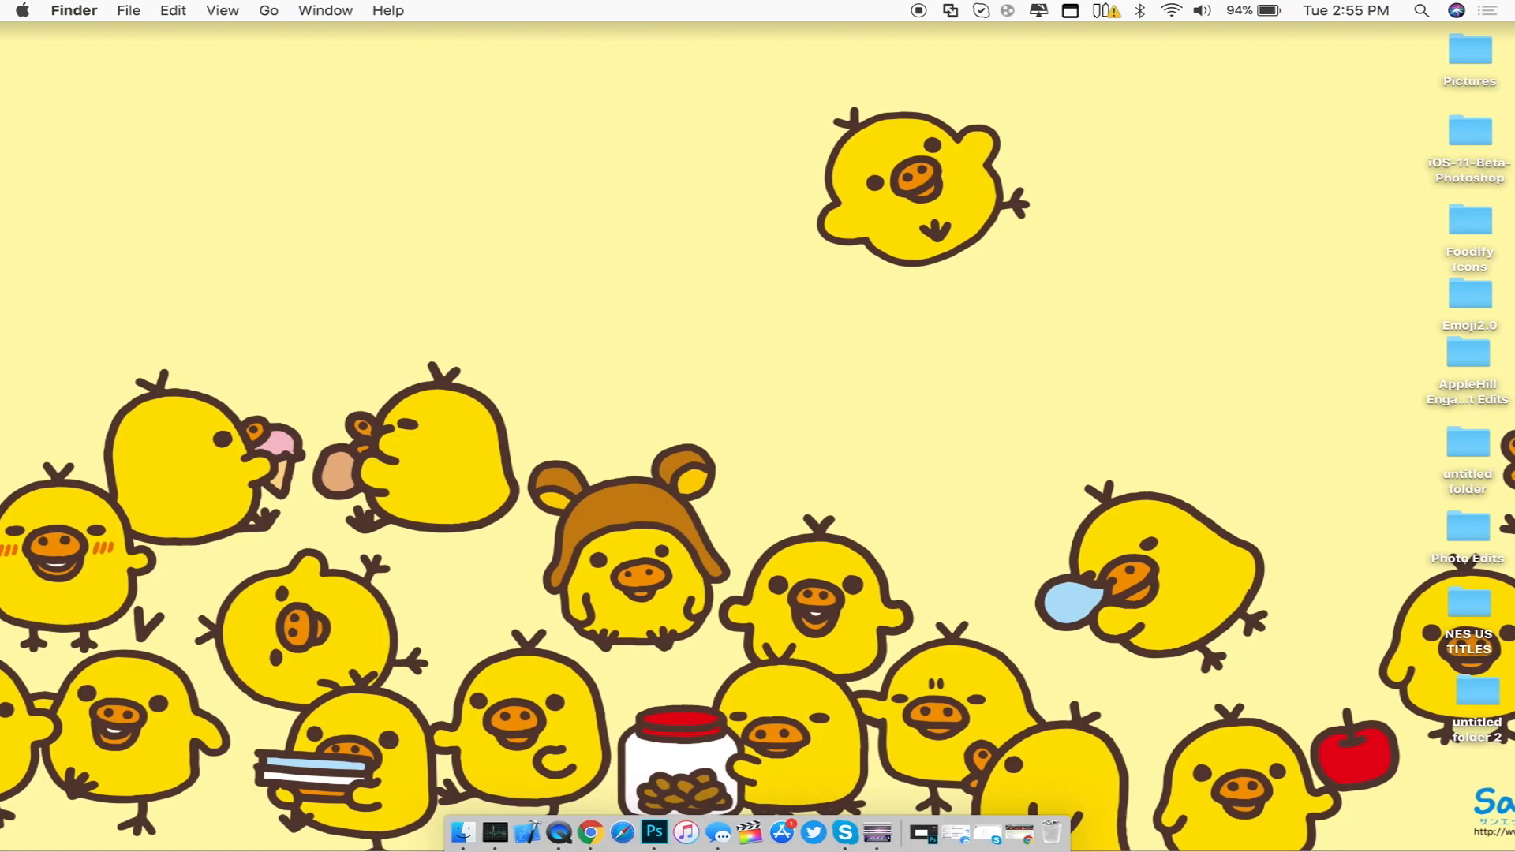
mouse_move(571, 817)
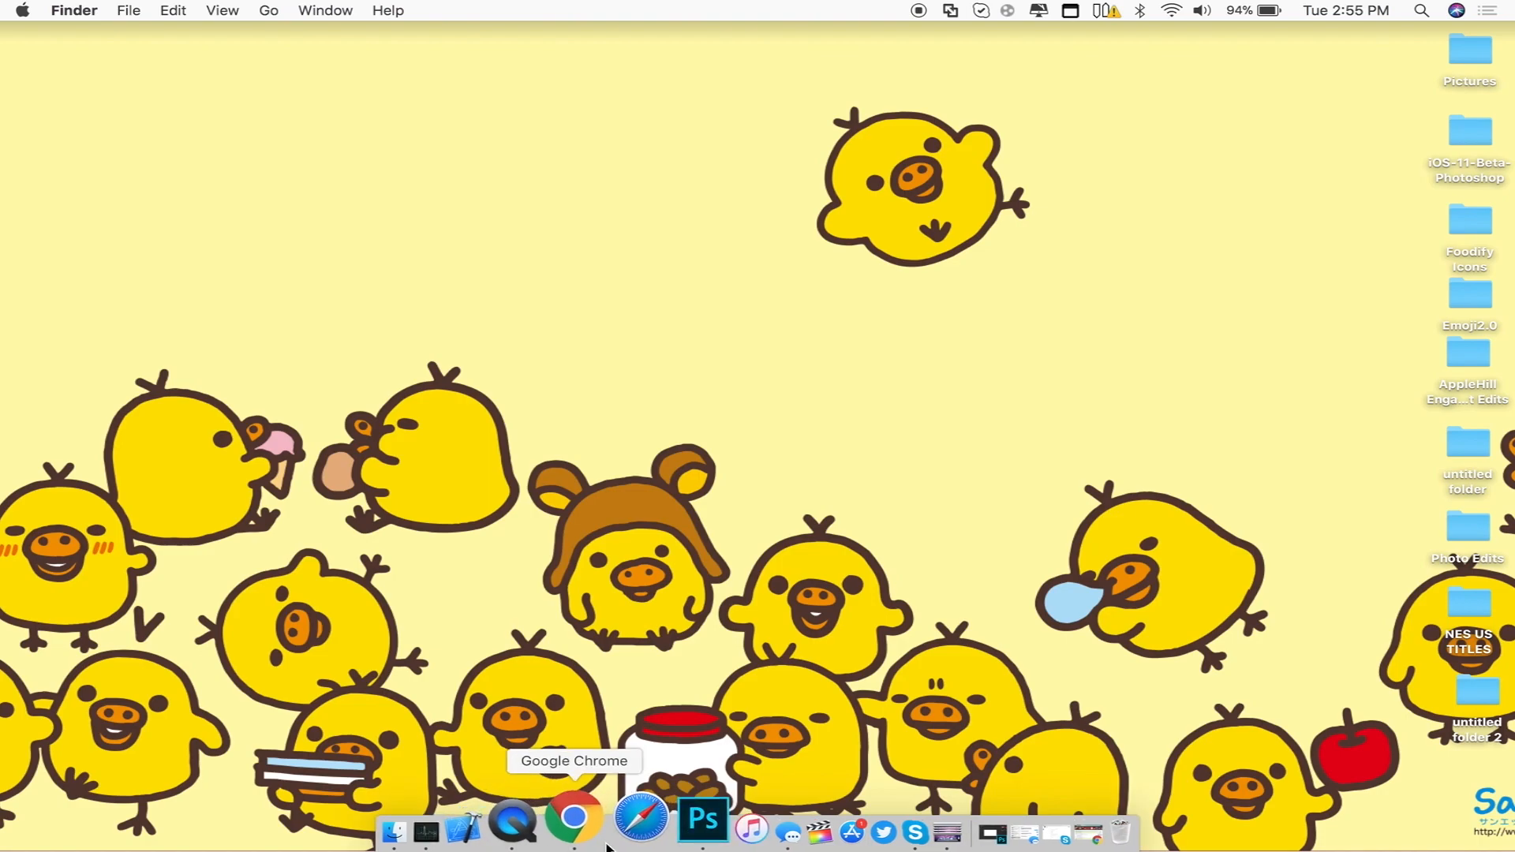
Step: Bring Chrome forward to show Yalu Jailbreak's tweet on the iOS 11.2.5 kernel exploit fix
click(573, 821)
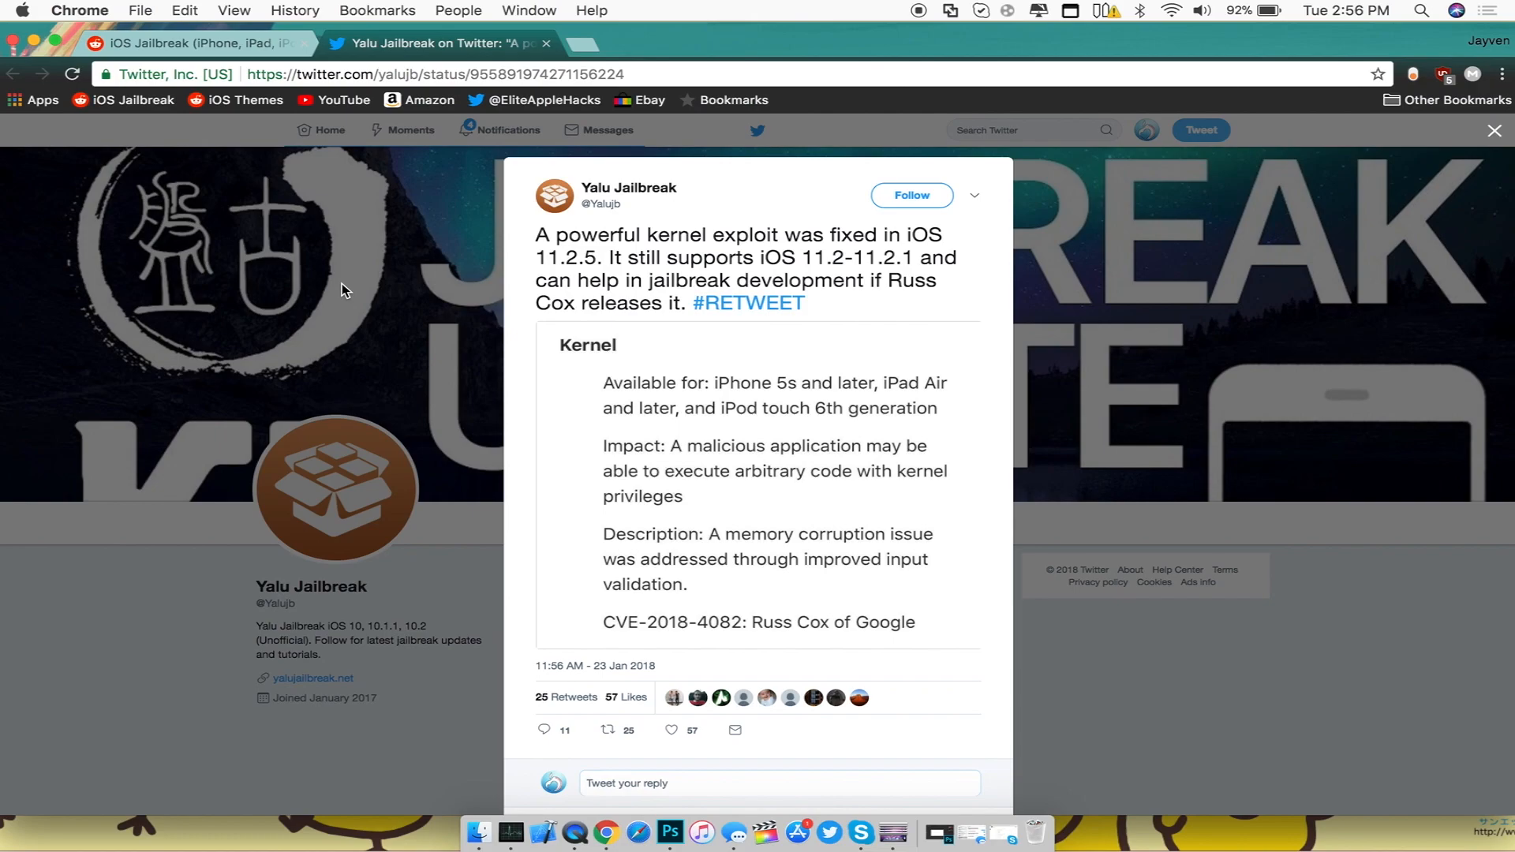
mouse_move(430, 308)
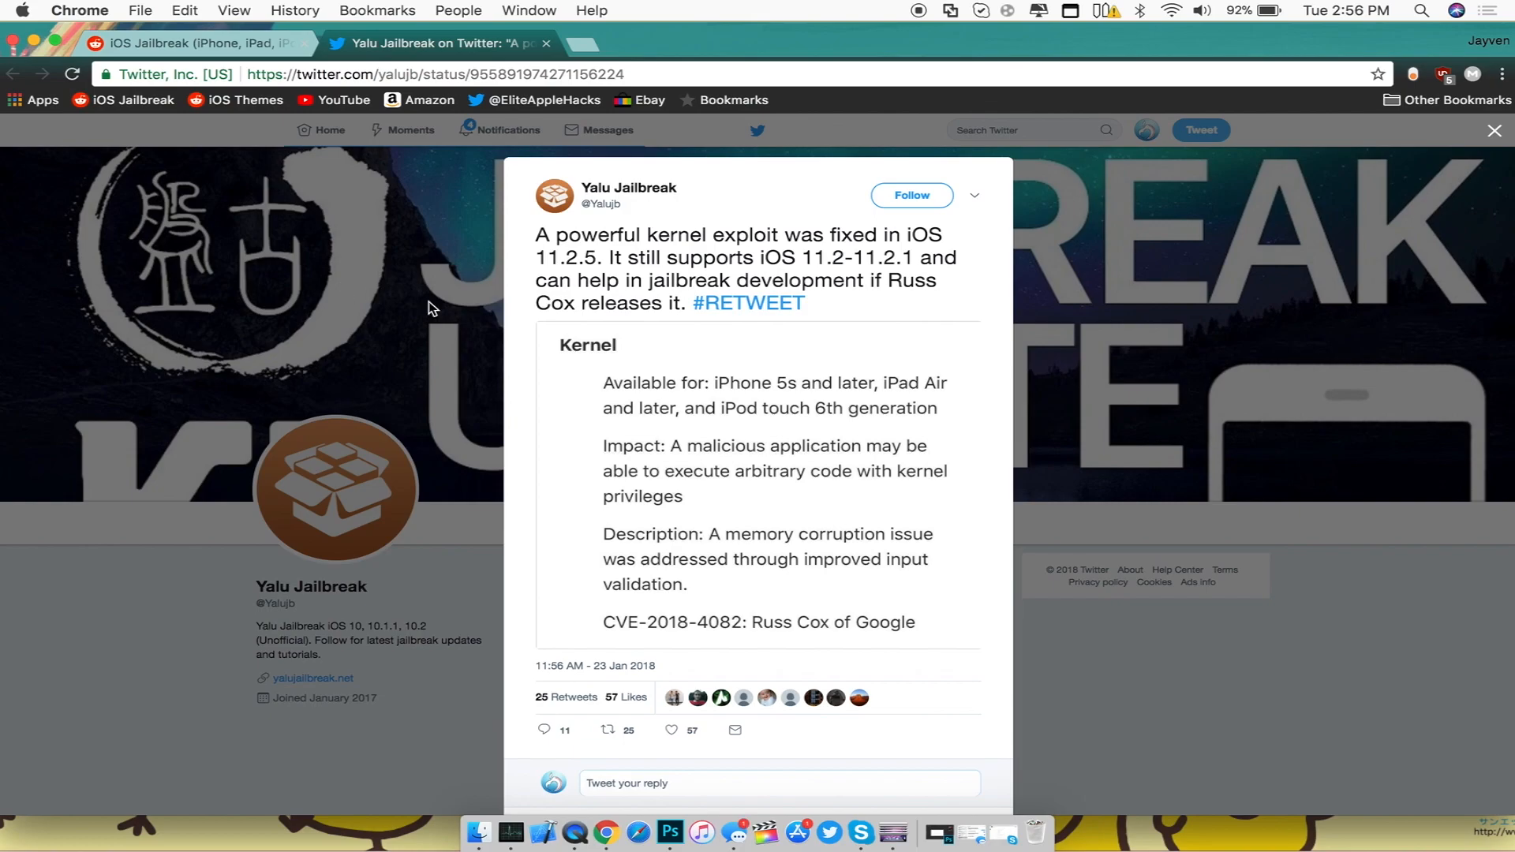
mouse_move(538, 456)
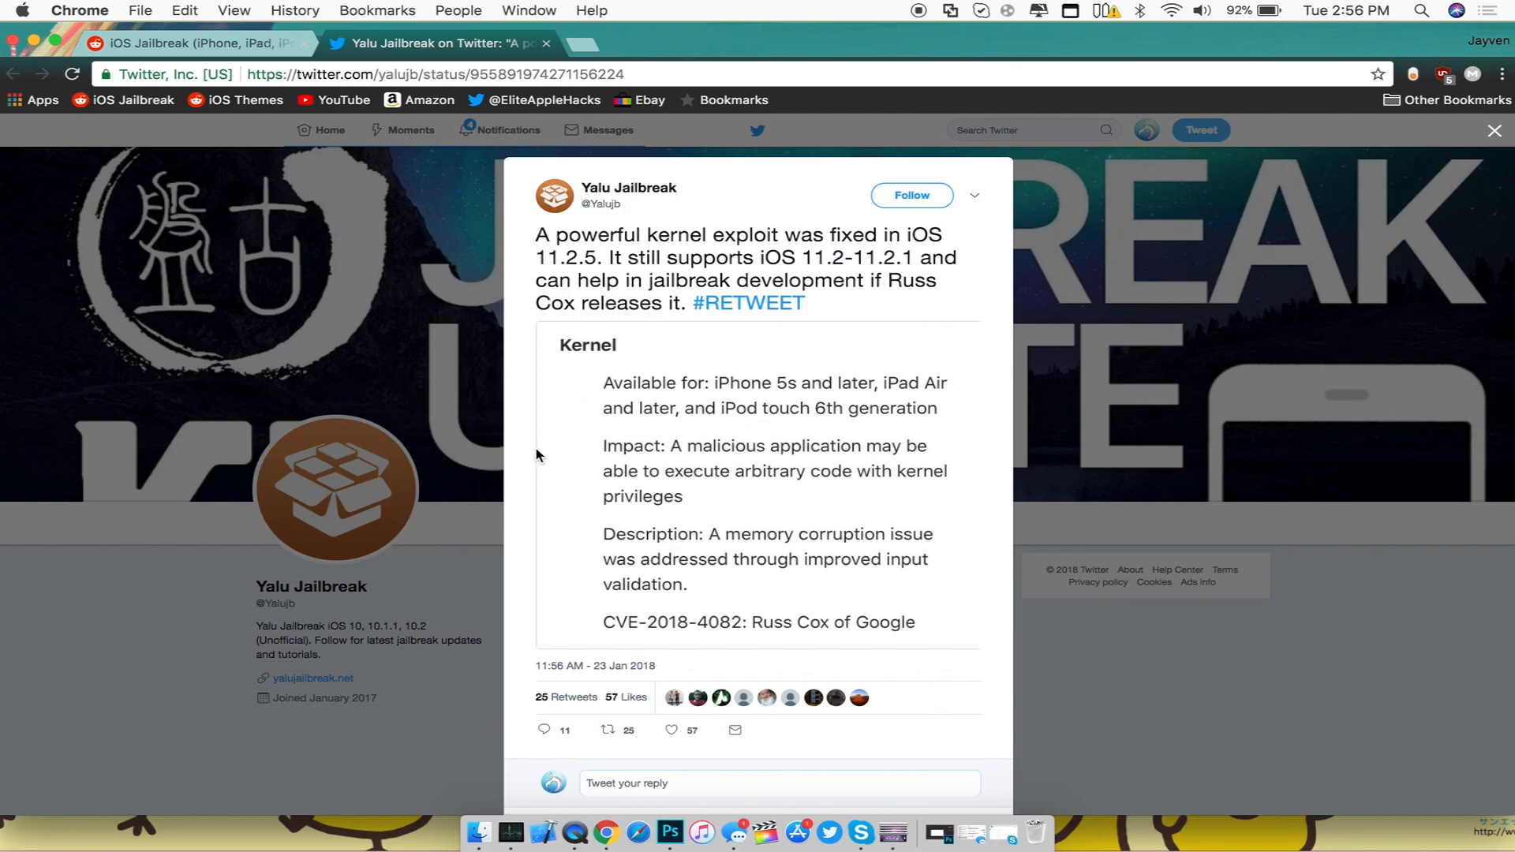